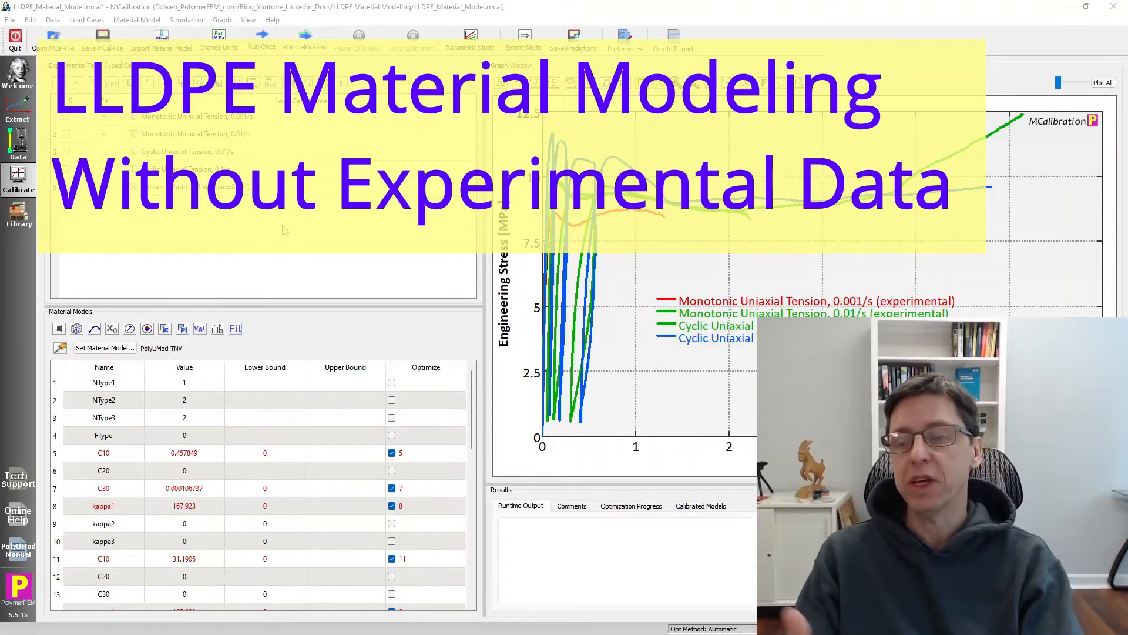
pyautogui.moveTo(630, 256)
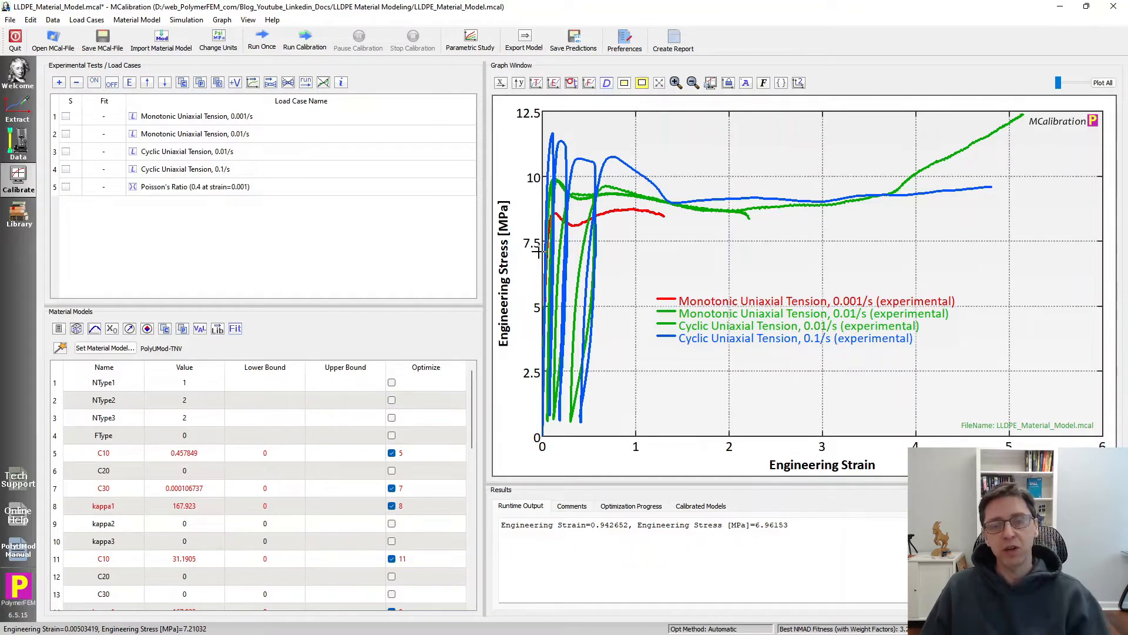
pyautogui.moveTo(356, 156)
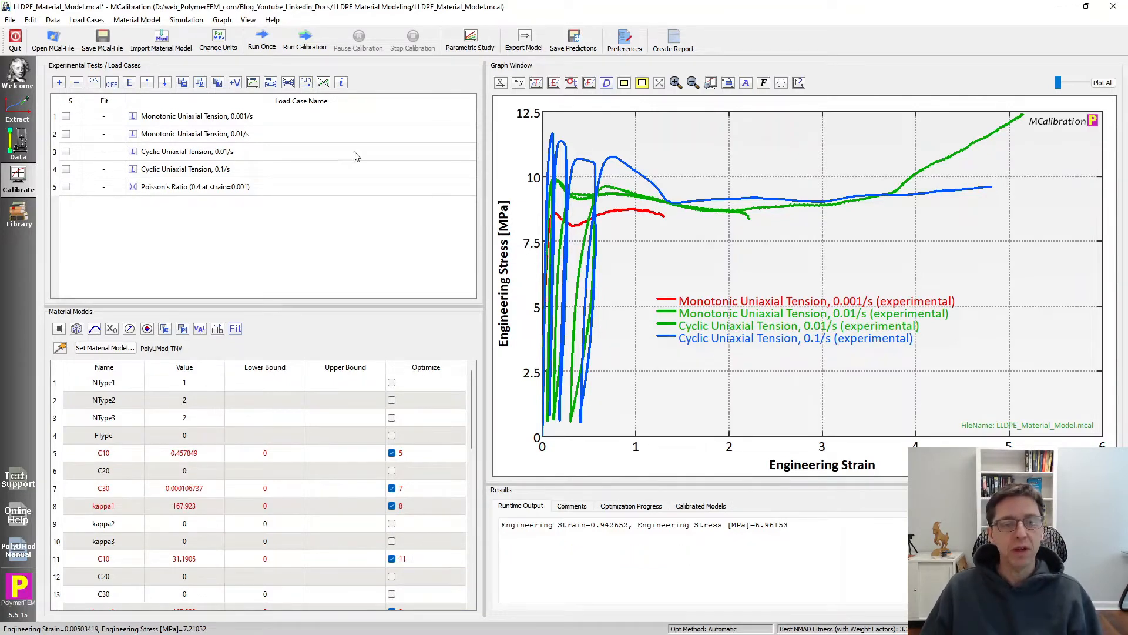
# Highlight the 0.001/s monotonic, cyclic 0.01/s and 0.01/s monotonic tension curves in turn.
pyautogui.click(221, 116)
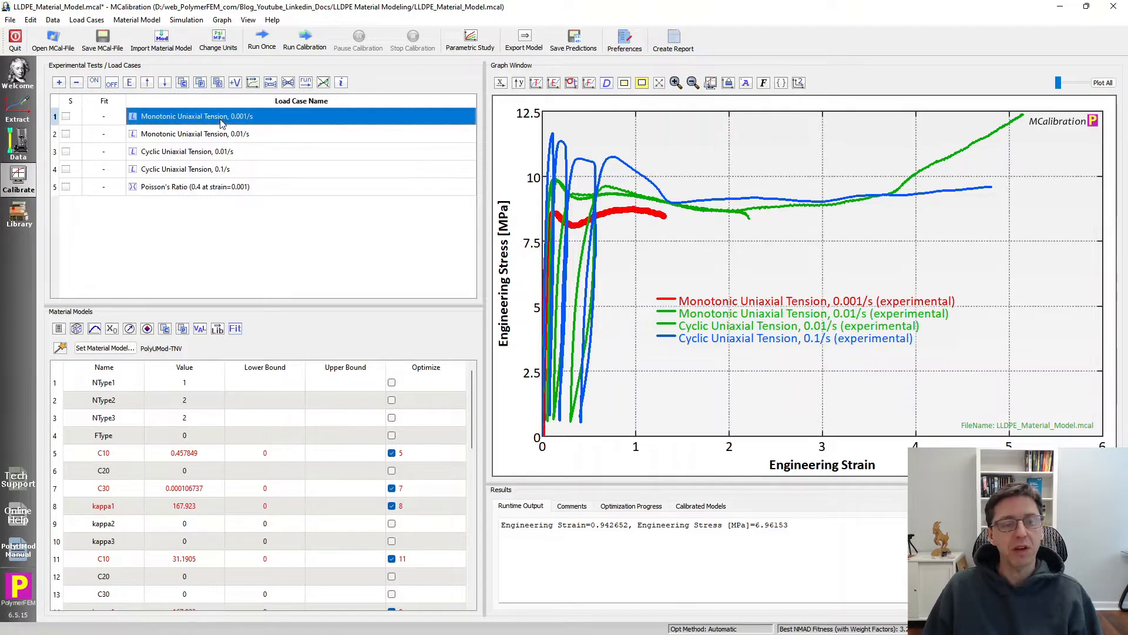
pyautogui.click(187, 151)
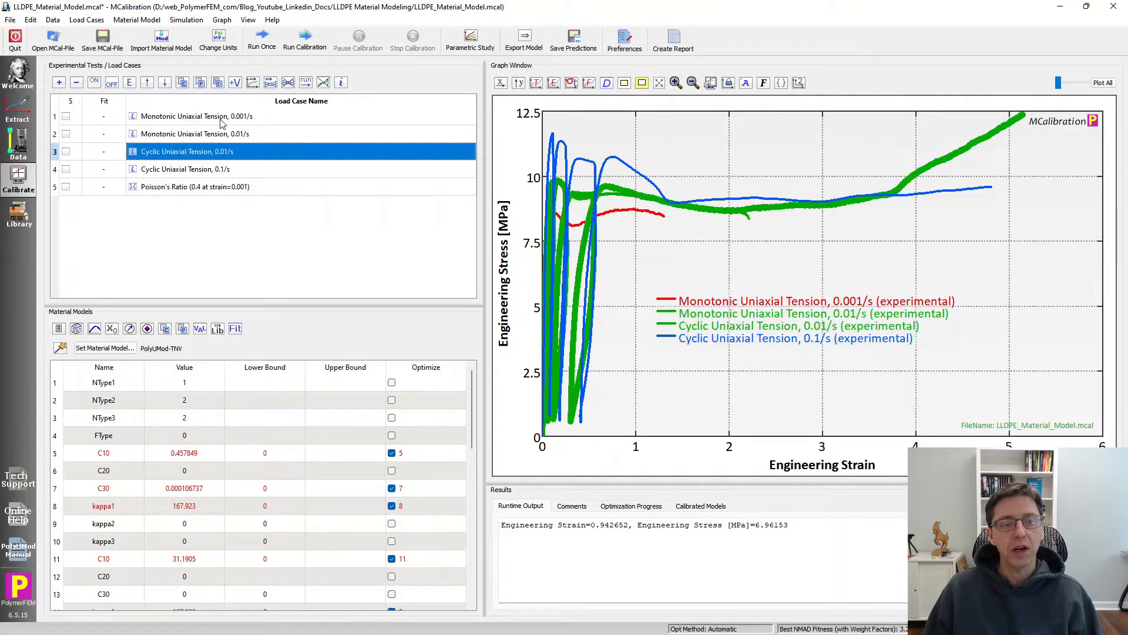
pyautogui.click(177, 169)
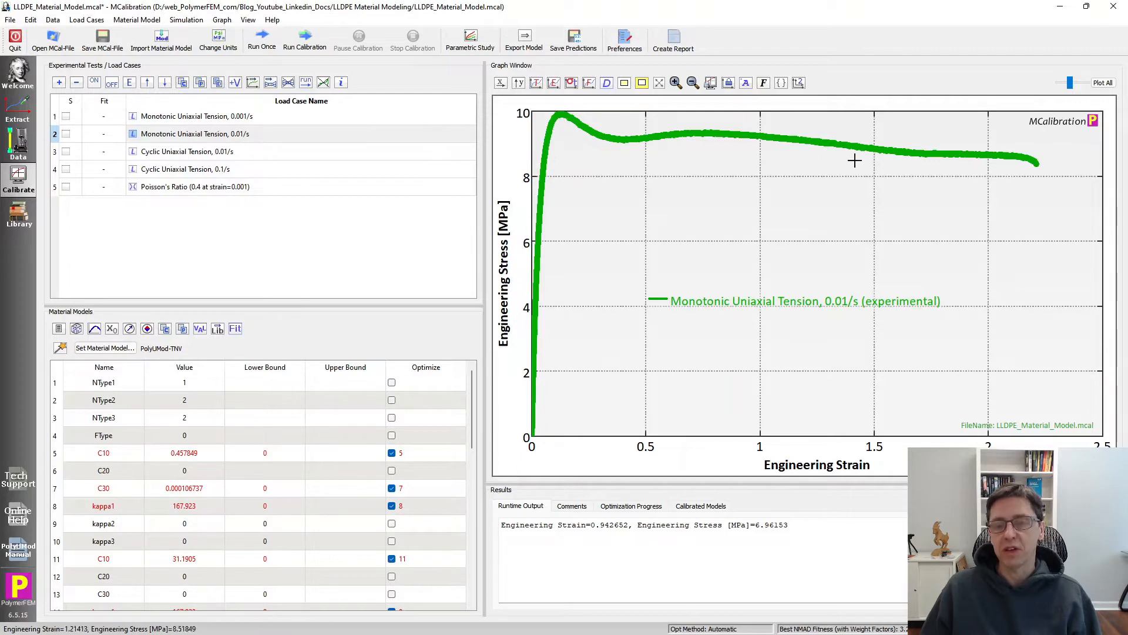
pyautogui.moveTo(1016, 165)
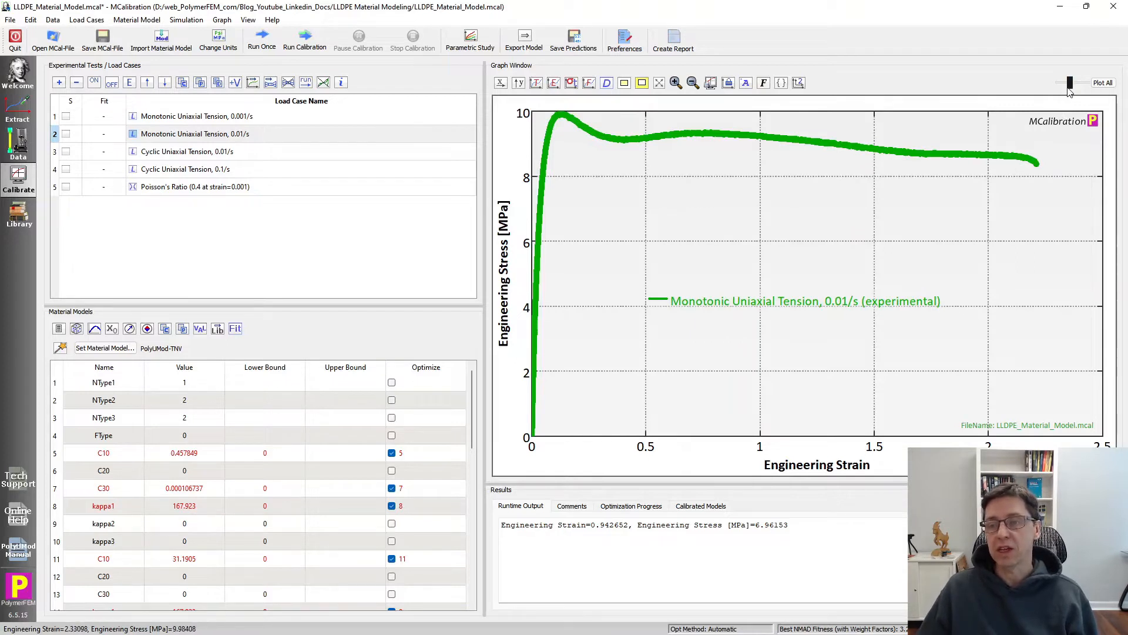
# Isolate the cyclic 0.01/s curve, zoom on its unloading loops, and run one simulation.
pyautogui.click(187, 151)
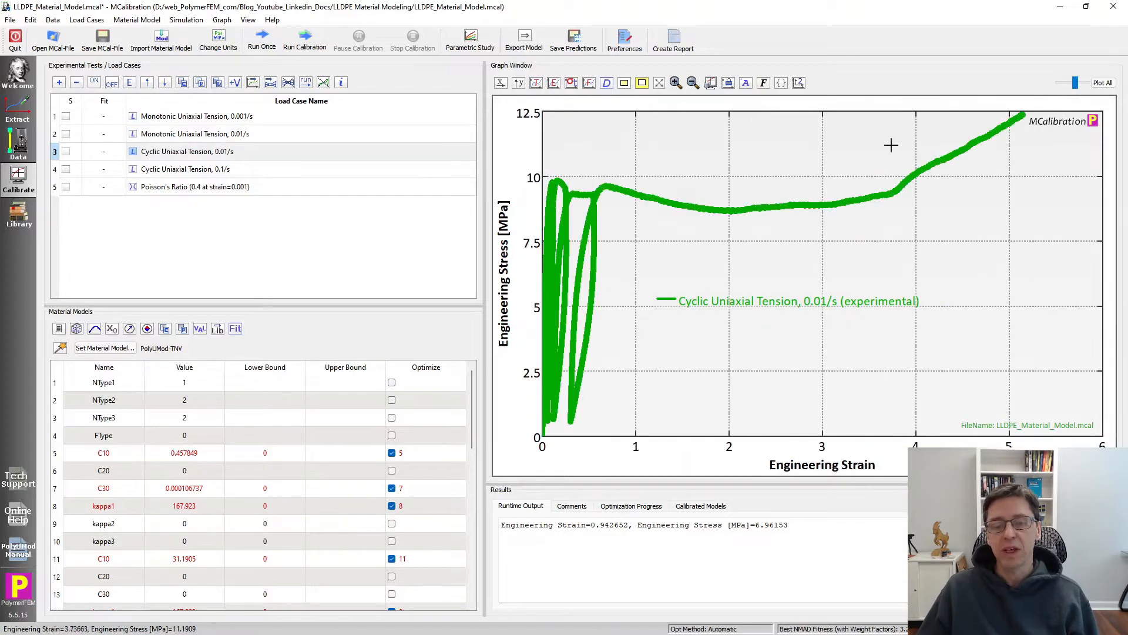
pyautogui.moveTo(547, 167); pyautogui.dragTo(645, 437)
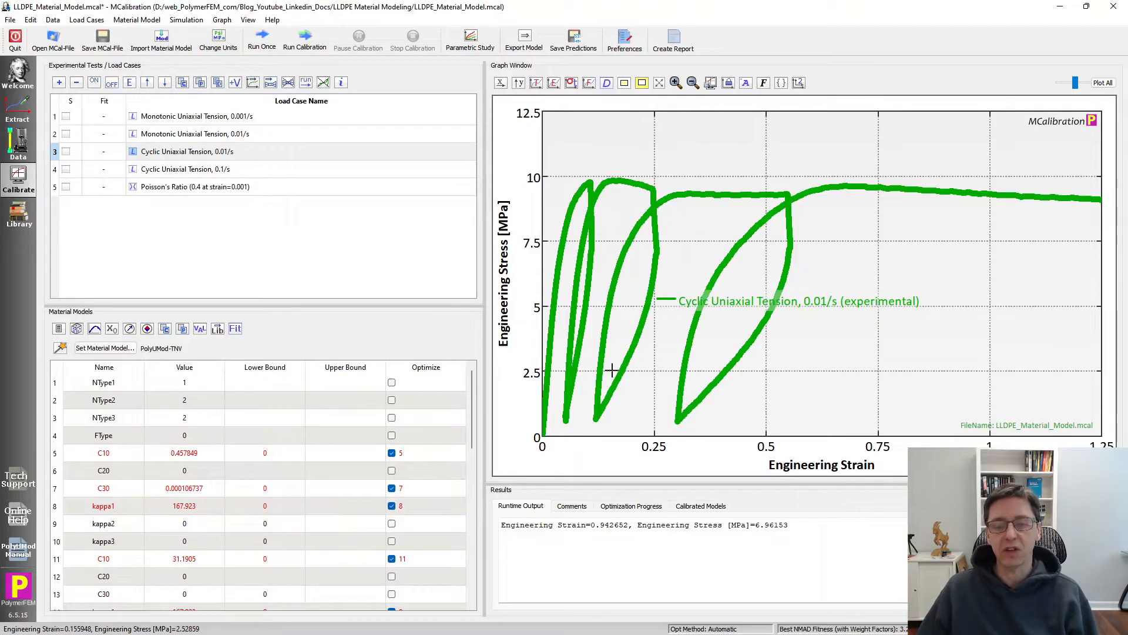
pyautogui.moveTo(660, 241)
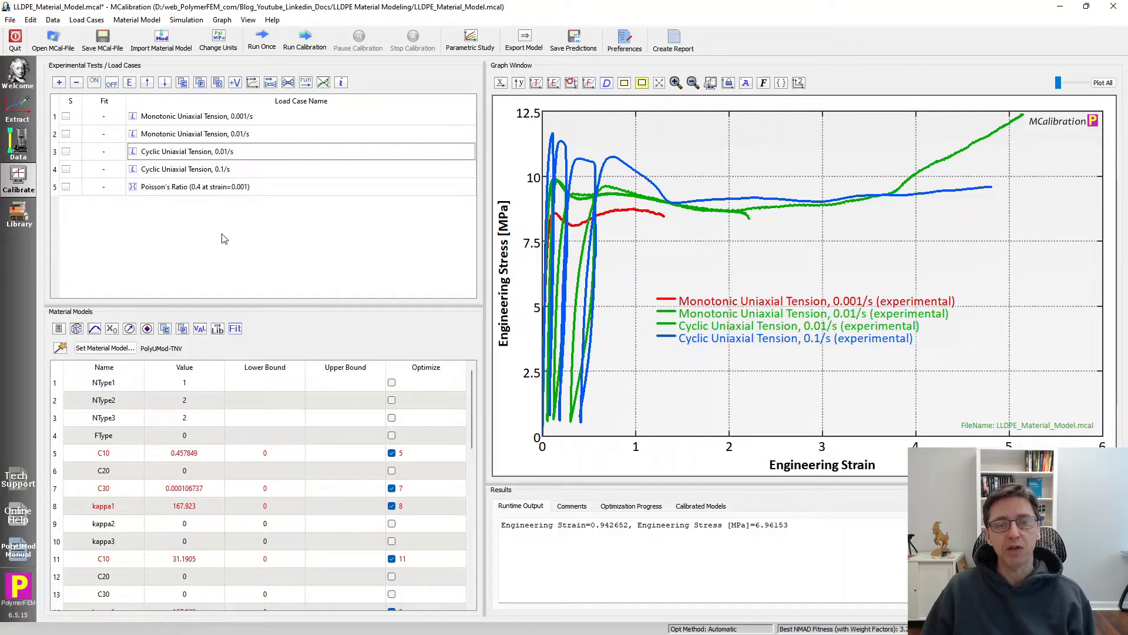
pyautogui.click(261, 36)
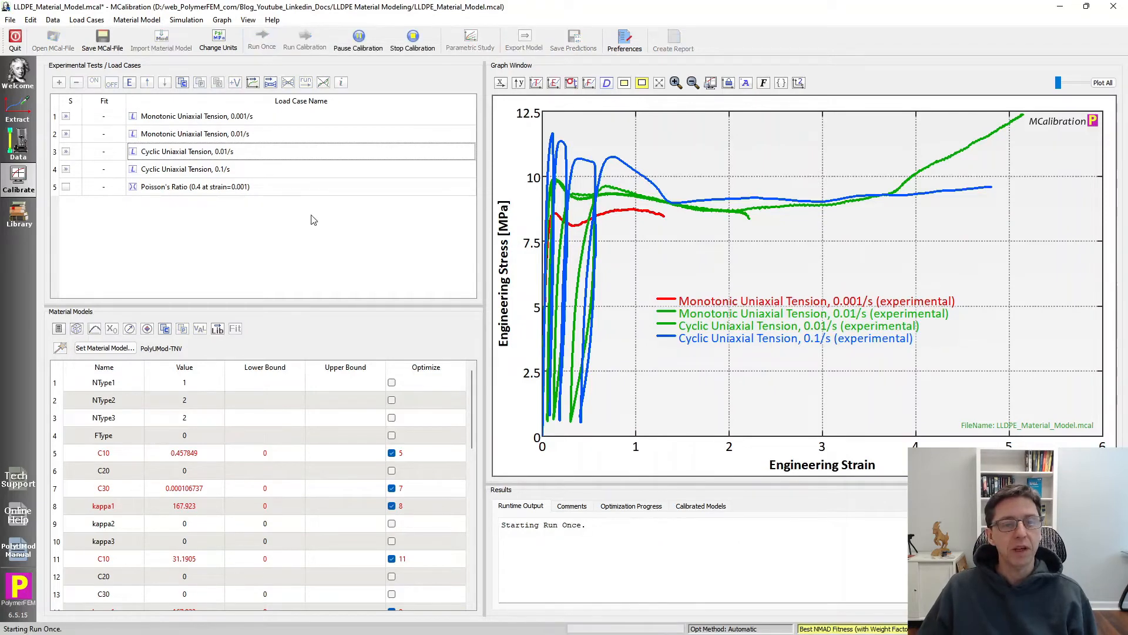
pyautogui.click(261, 35)
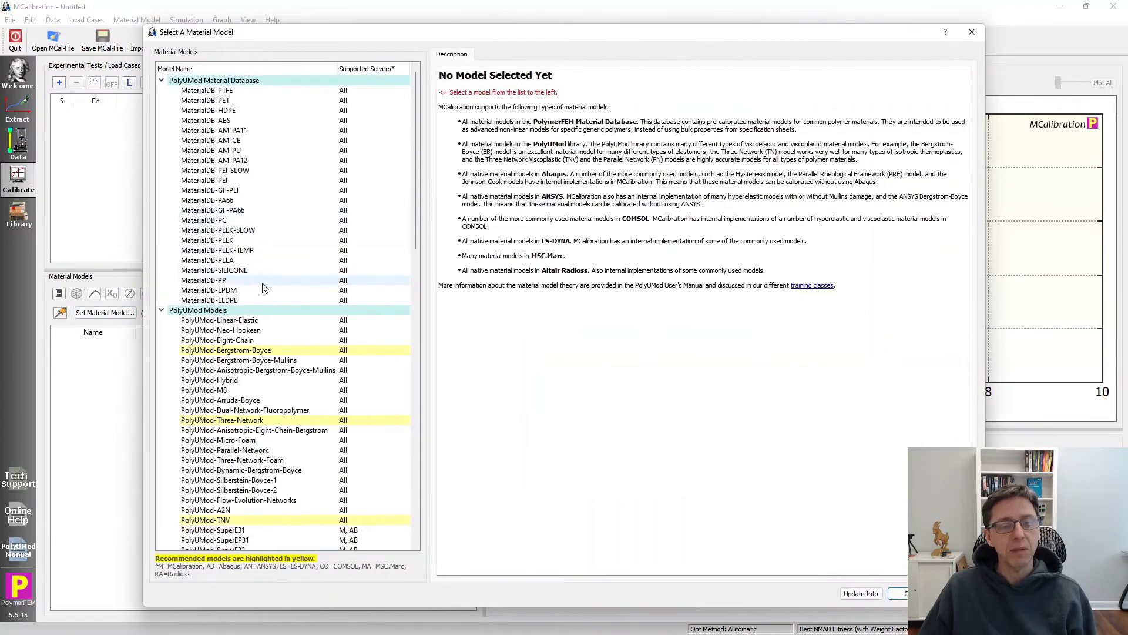
# Choose MaterialDB-LLDPE from the PolyUMod Material Database and confirm it.
pyautogui.click(209, 300)
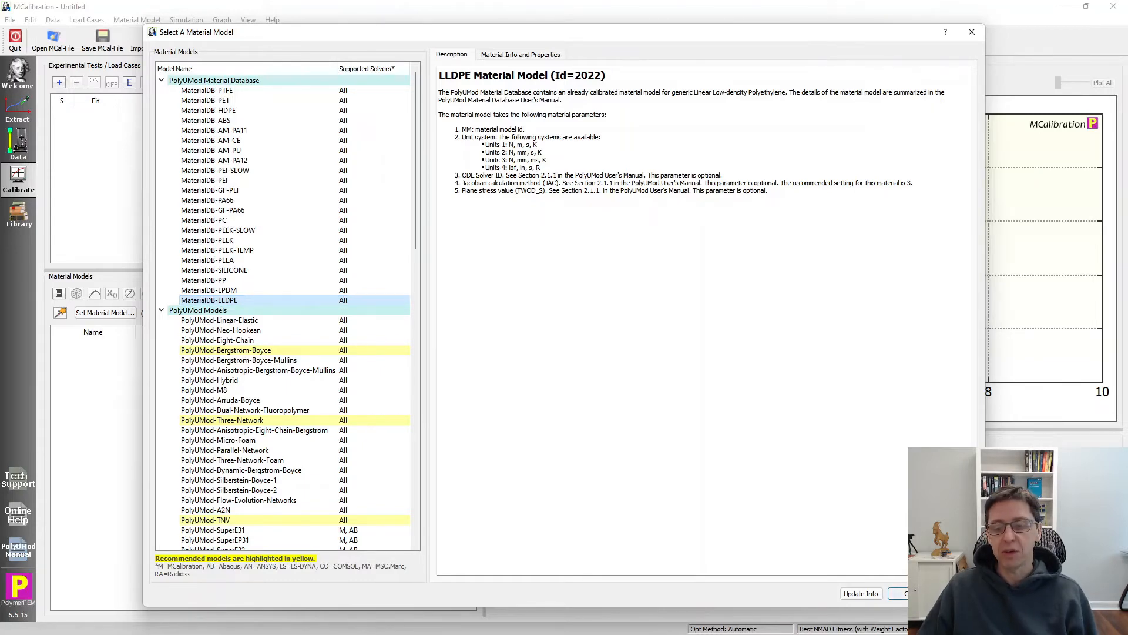
pyautogui.click(907, 593)
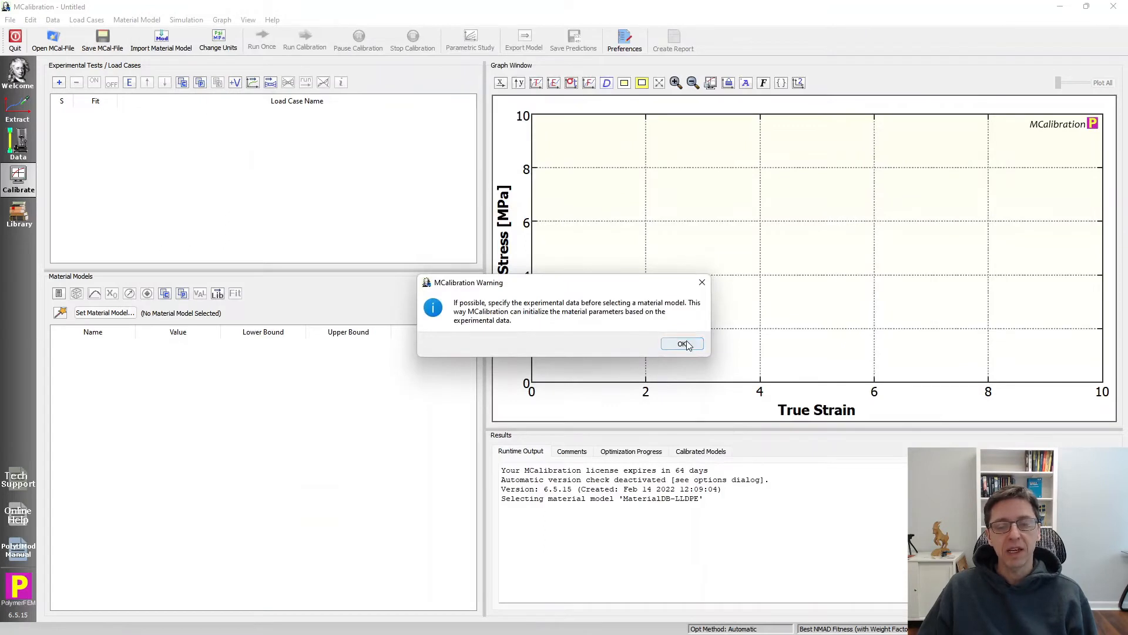
# Dismiss the missing-data warning and add the 'Uniaxial tension, 6 strain rates' virtual tests.
pyautogui.click(682, 344)
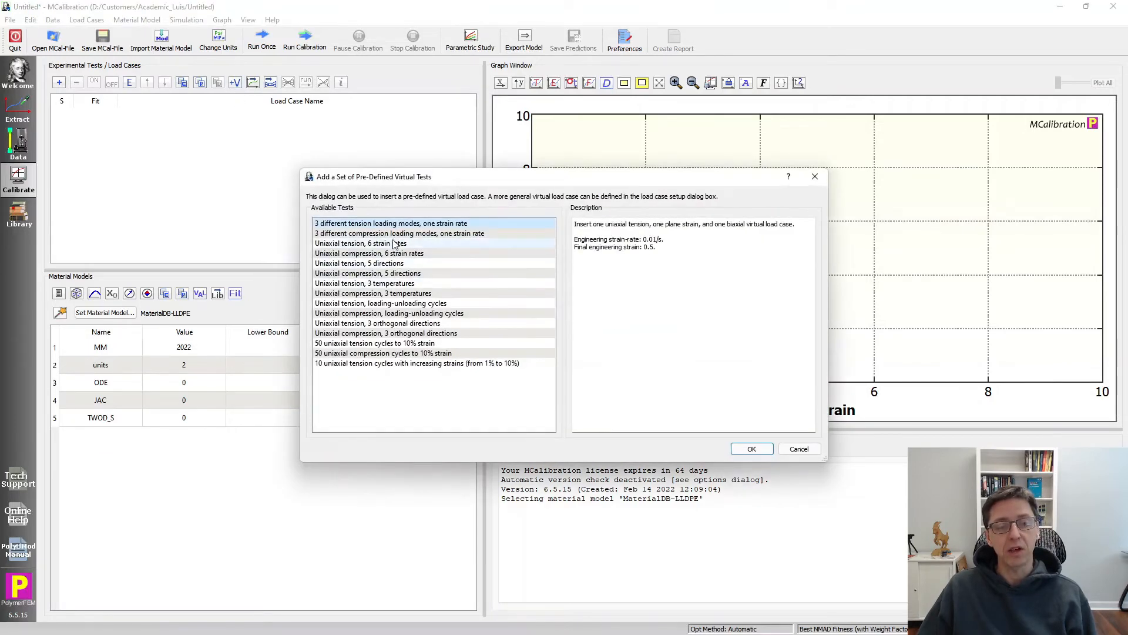
pyautogui.click(371, 243)
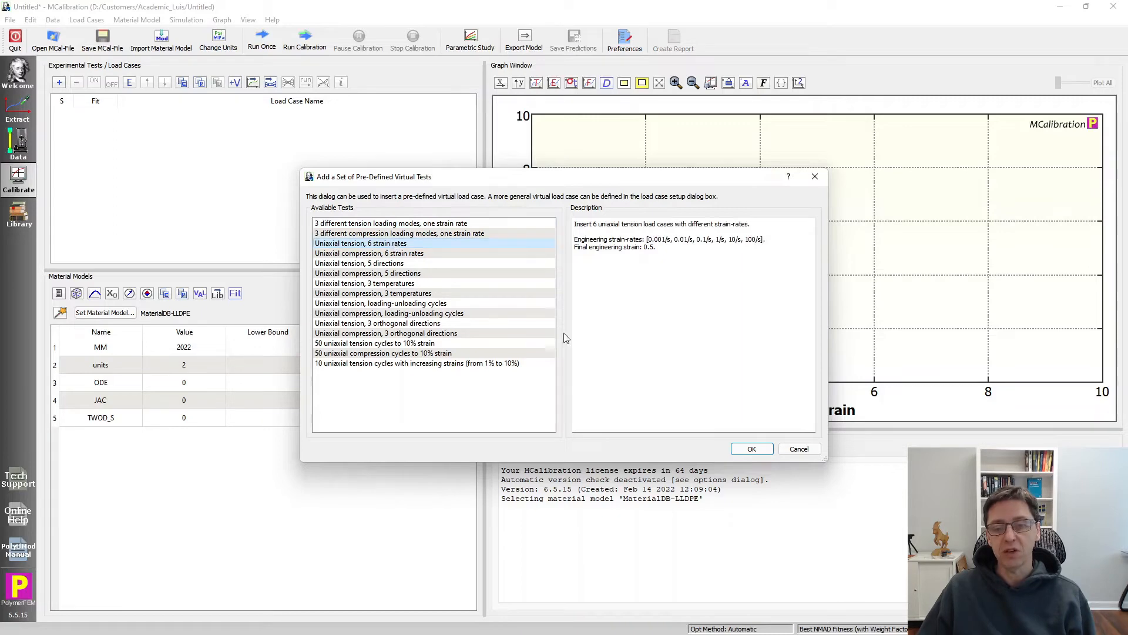
pyautogui.click(752, 448)
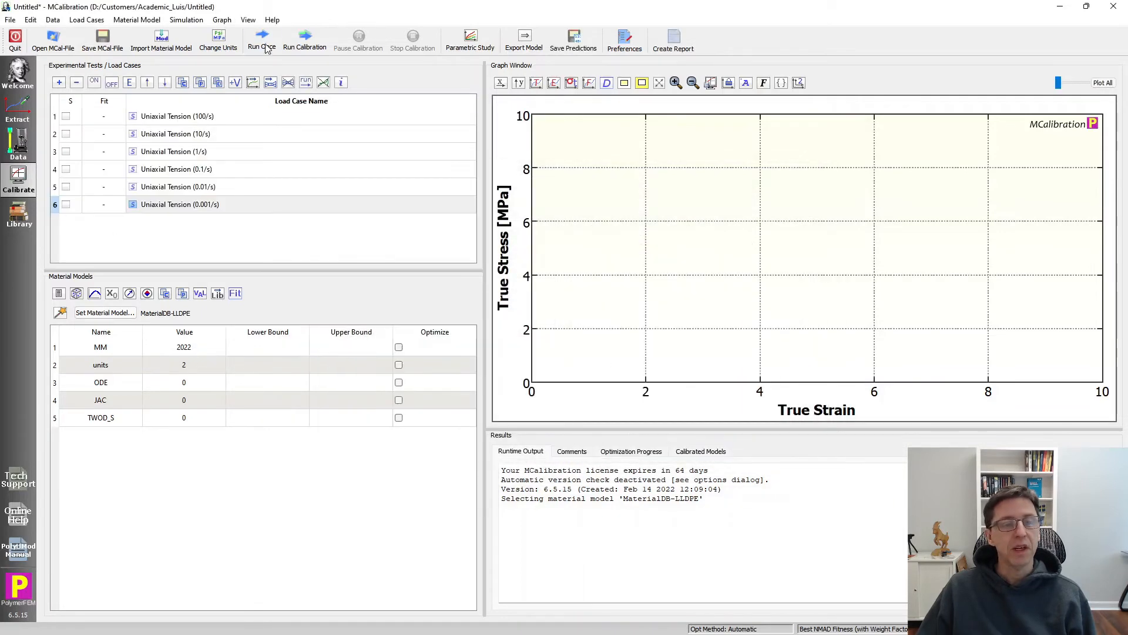
# Run Once to plot LLDPE true stress-strain predictions for rates 0.001/s to 100/s.
pyautogui.click(262, 34)
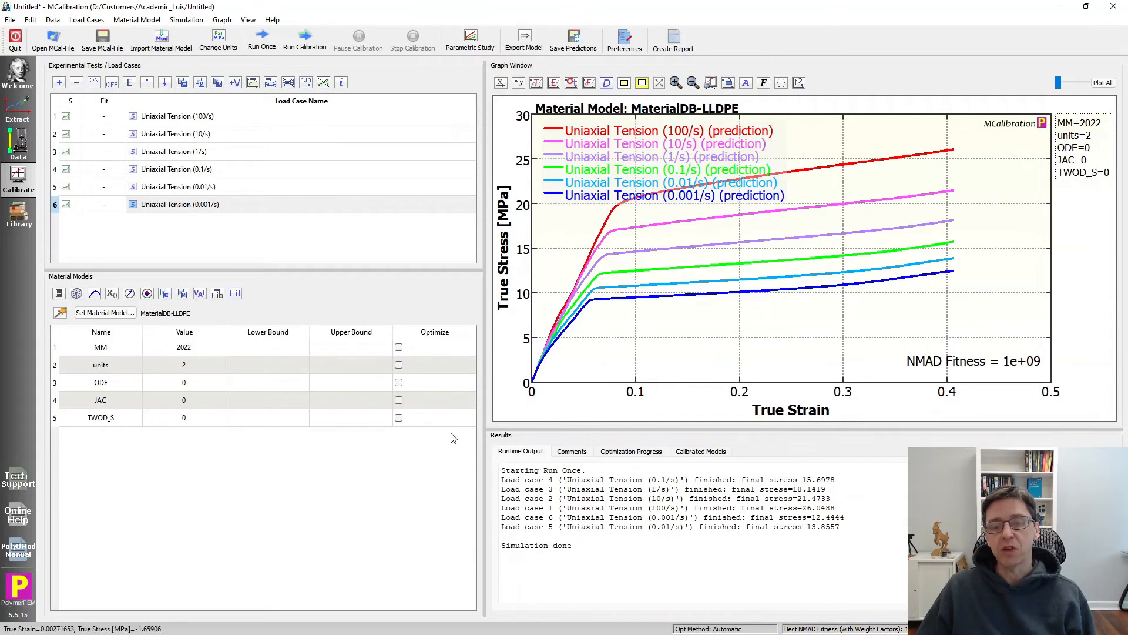
pyautogui.moveTo(374, 513)
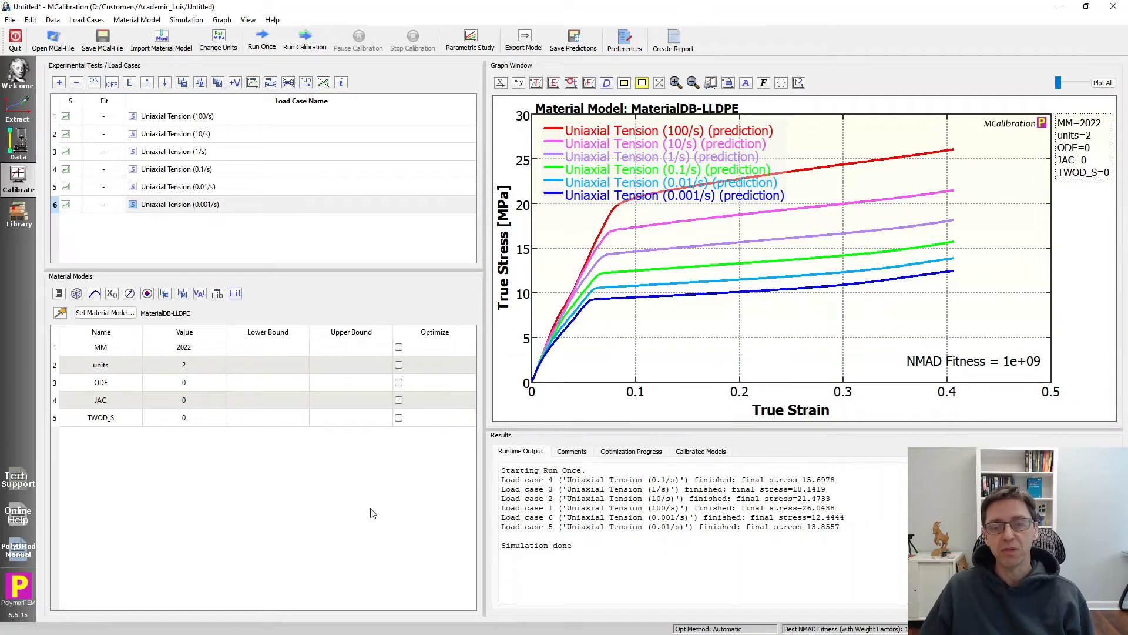
pyautogui.moveTo(512, 65)
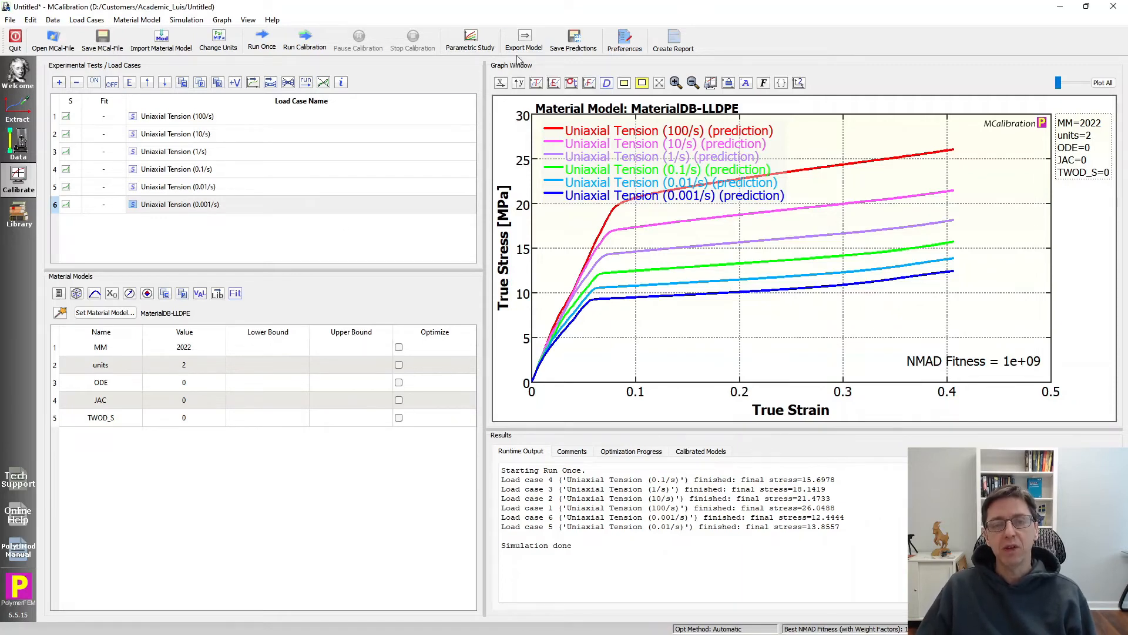
# Open the Export Material Parameters dialog for the LLDPE model.
pyautogui.click(523, 35)
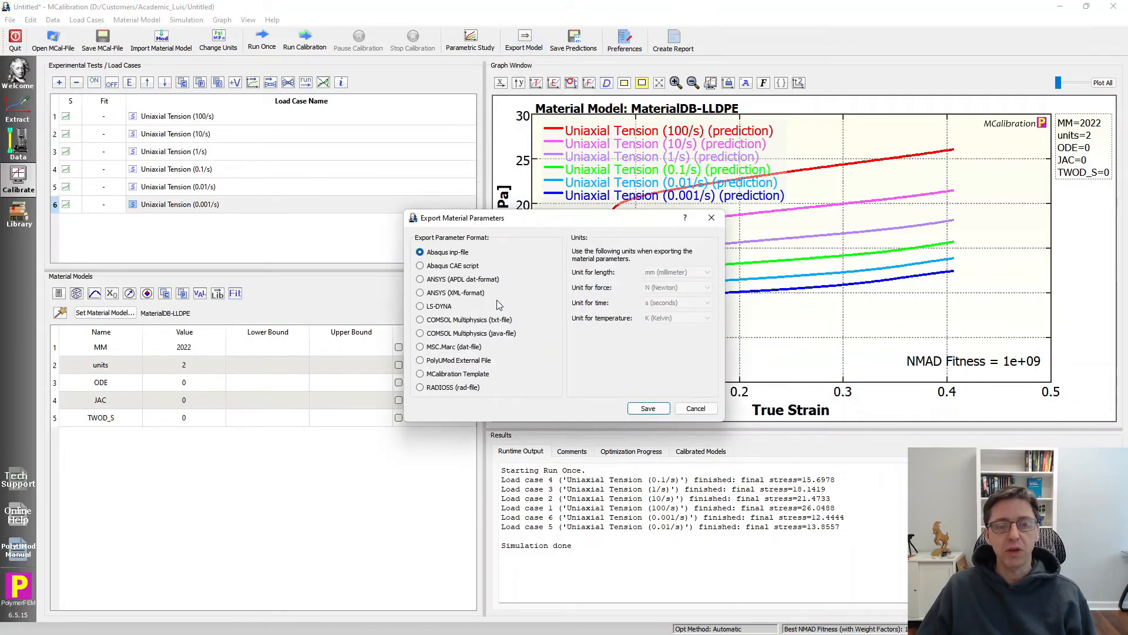
pyautogui.moveTo(443, 417)
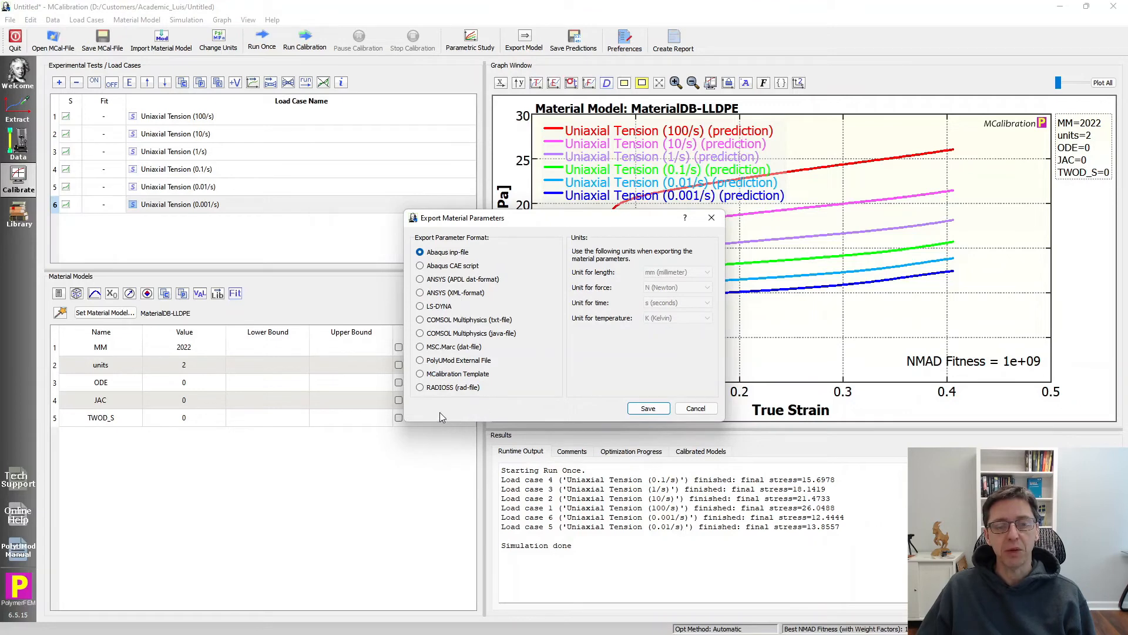
pyautogui.moveTo(524, 314)
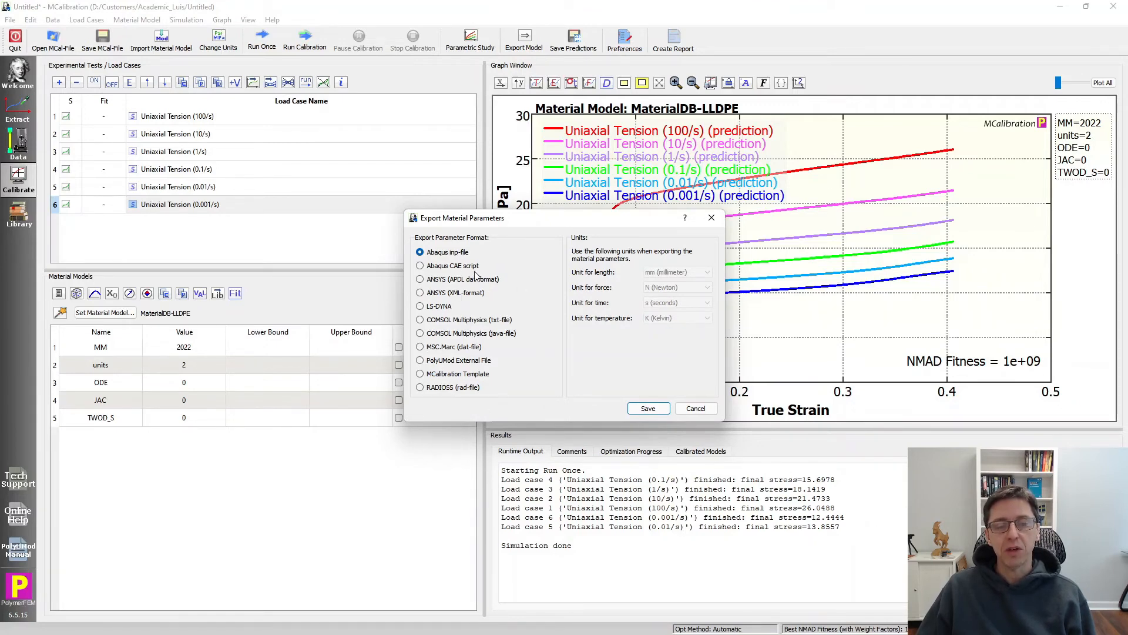
pyautogui.moveTo(469, 310)
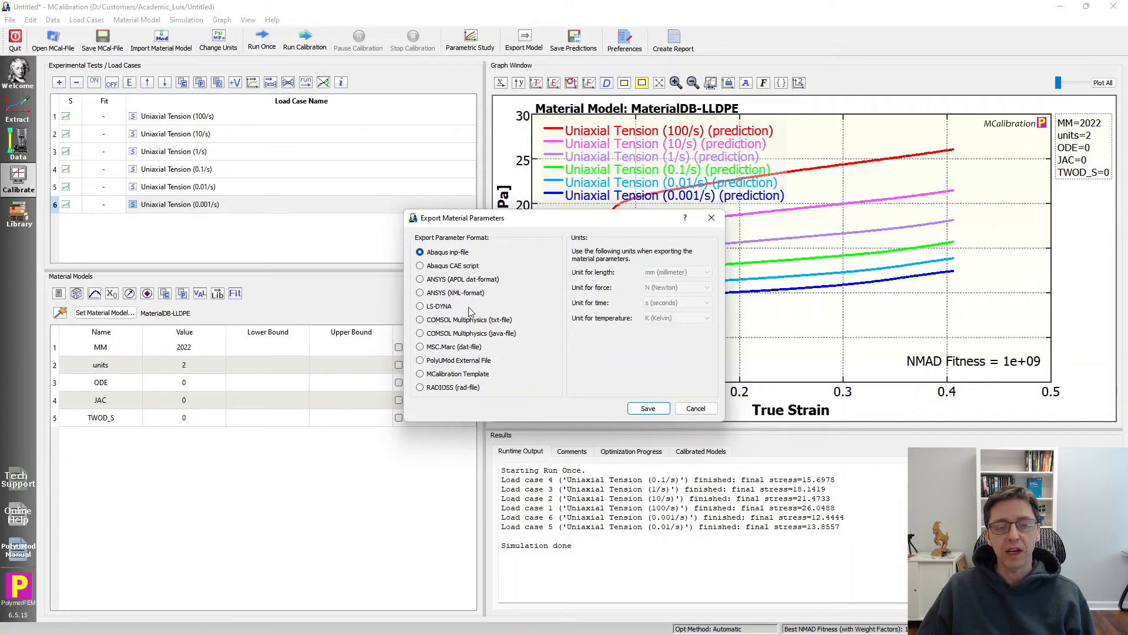
pyautogui.moveTo(473, 351)
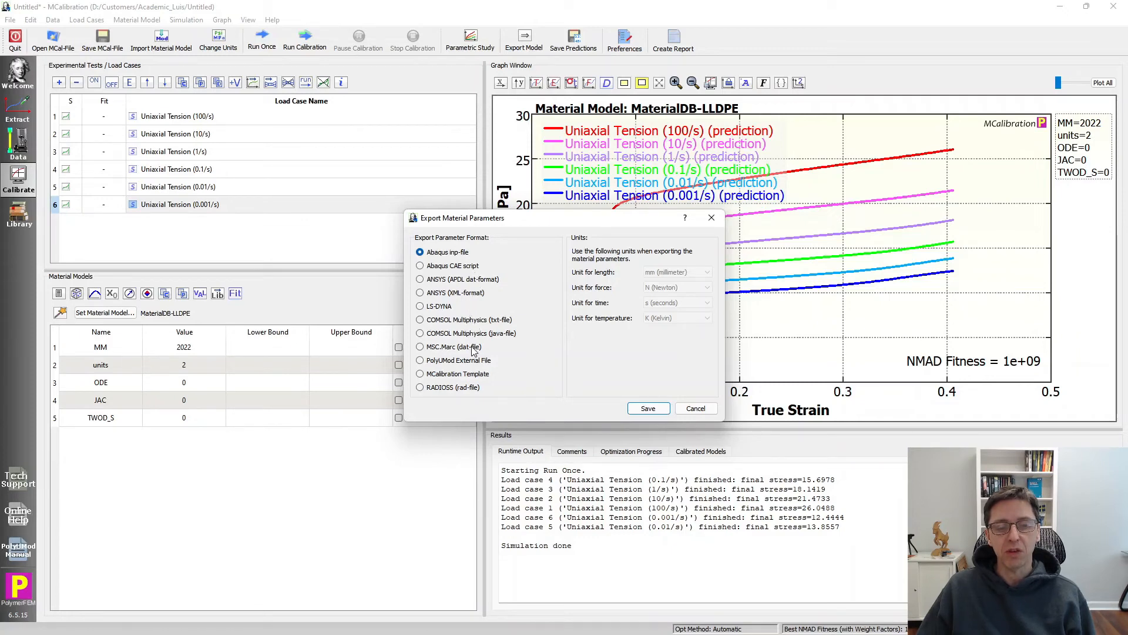